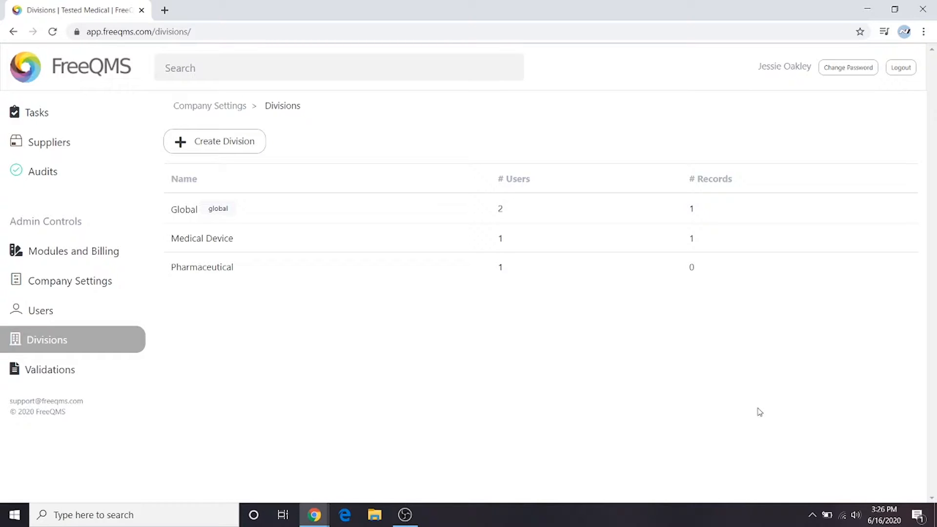
Go from the divisions overview to the company Users list in Admin Controls
click(40, 310)
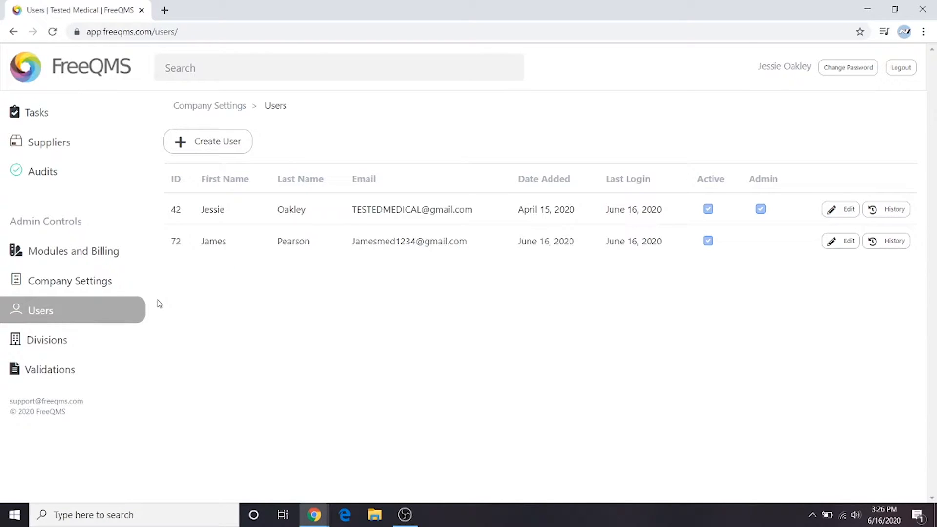
mouse_move(199, 286)
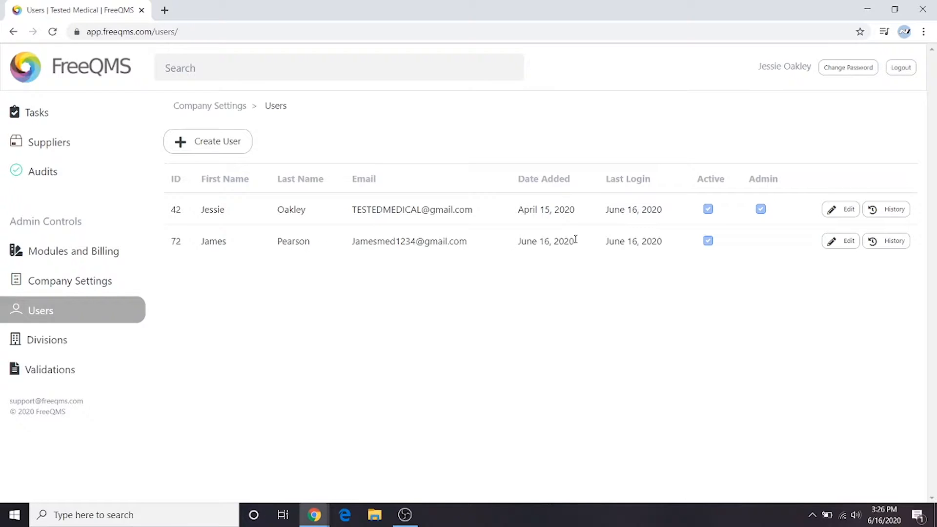
click(840, 242)
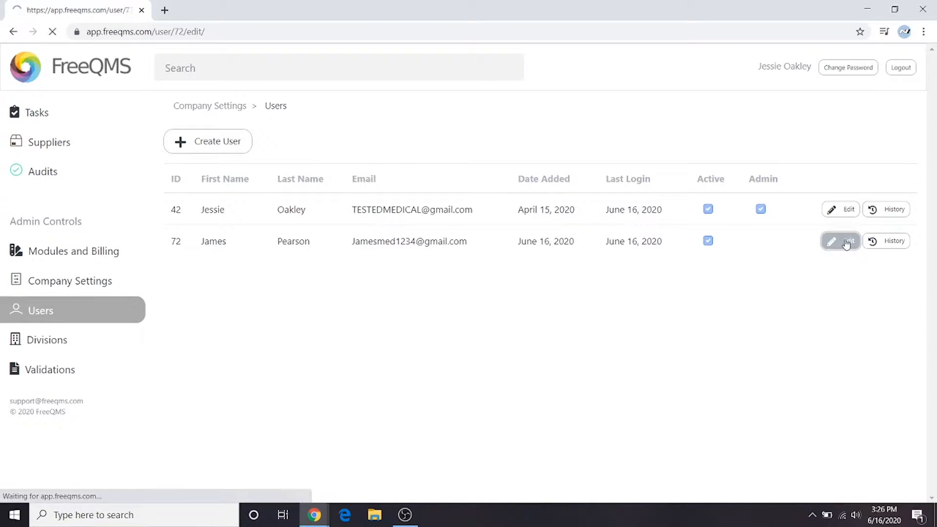
click(832, 241)
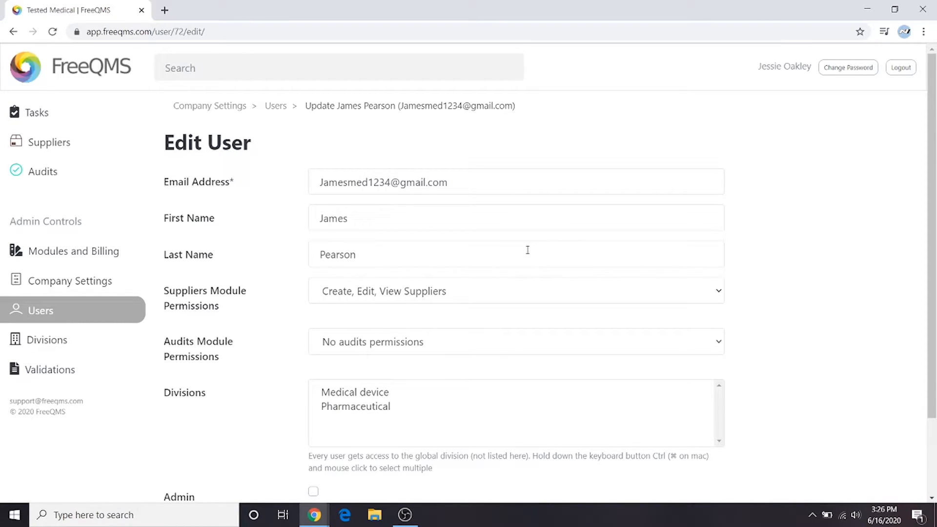
mouse_move(382, 298)
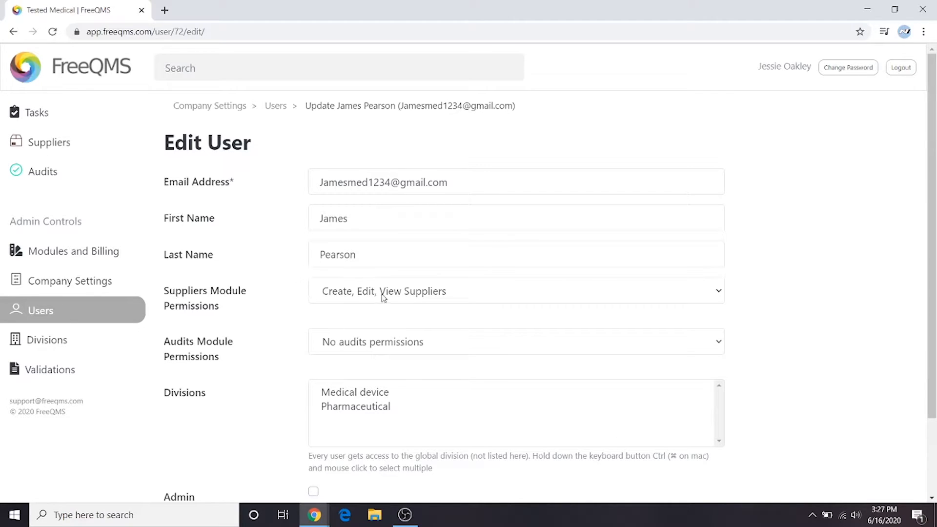
mouse_move(442, 310)
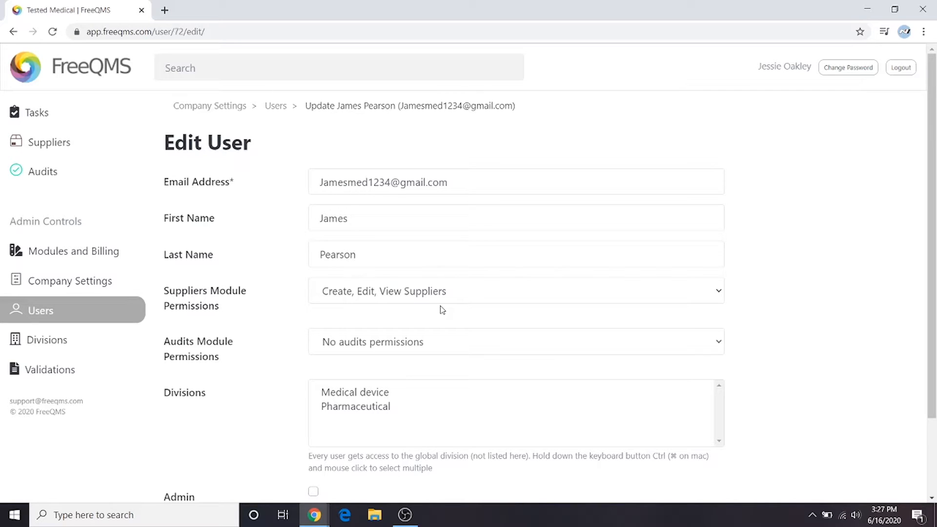
mouse_move(465, 301)
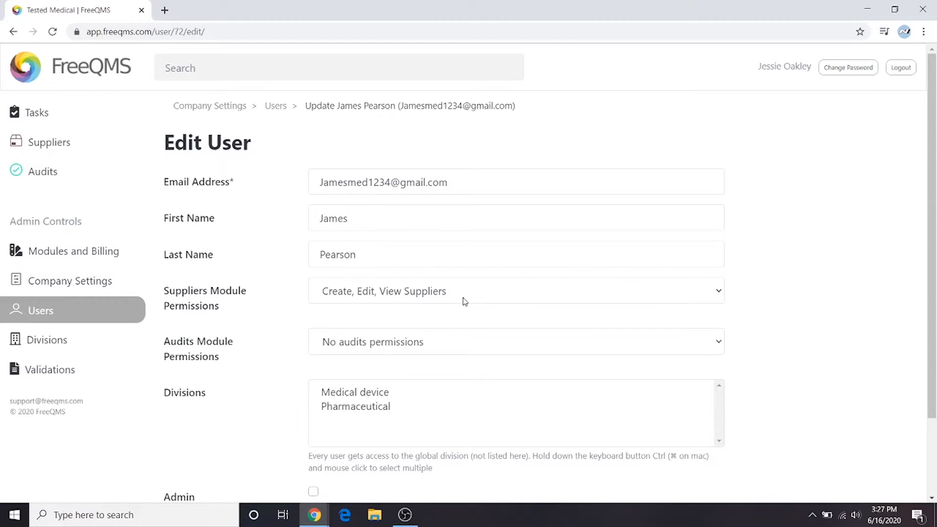
scroll(down, 3)
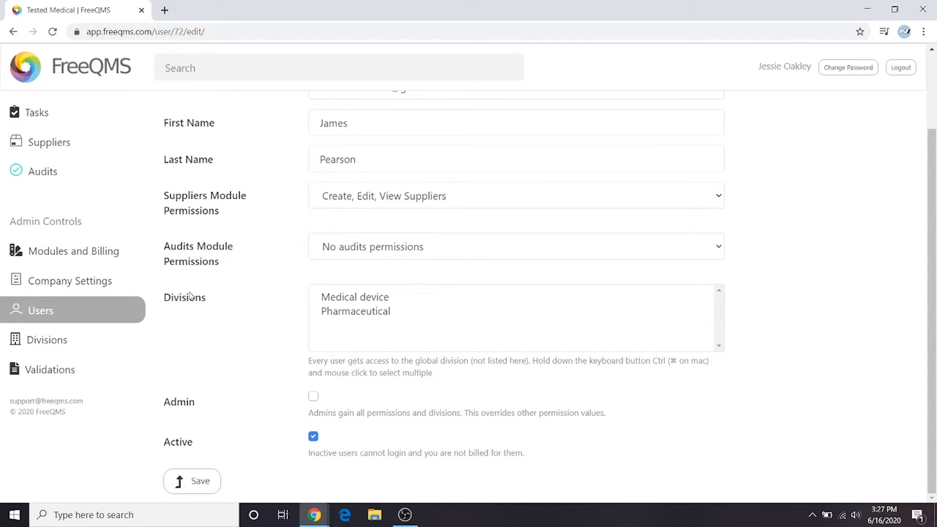
mouse_move(305, 342)
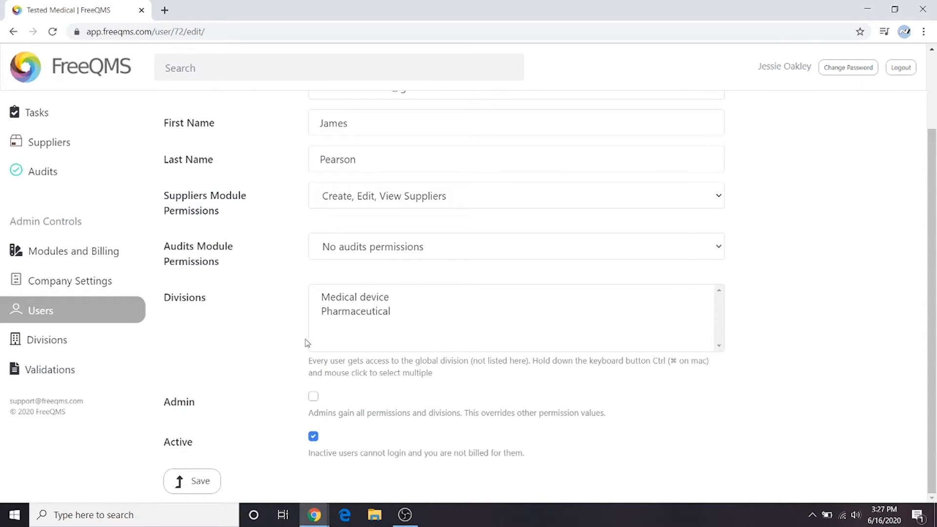
click(355, 296)
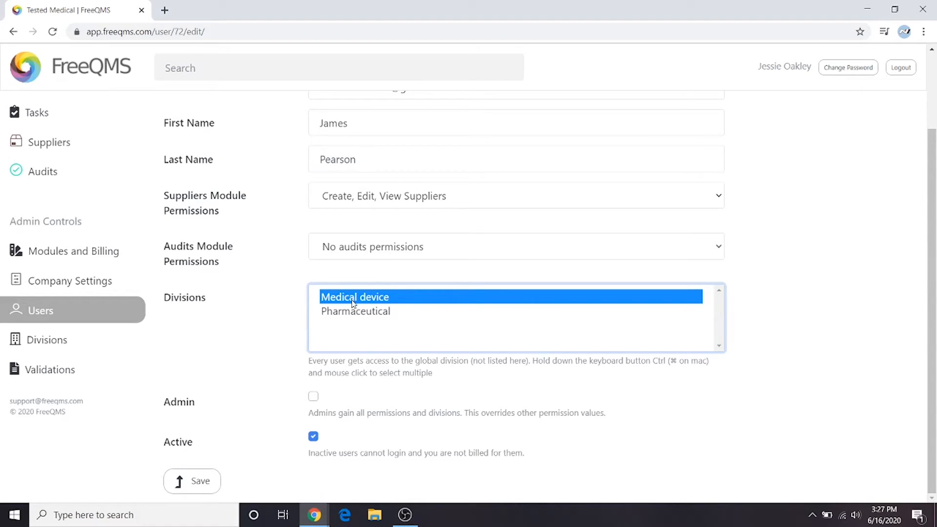
click(356, 310)
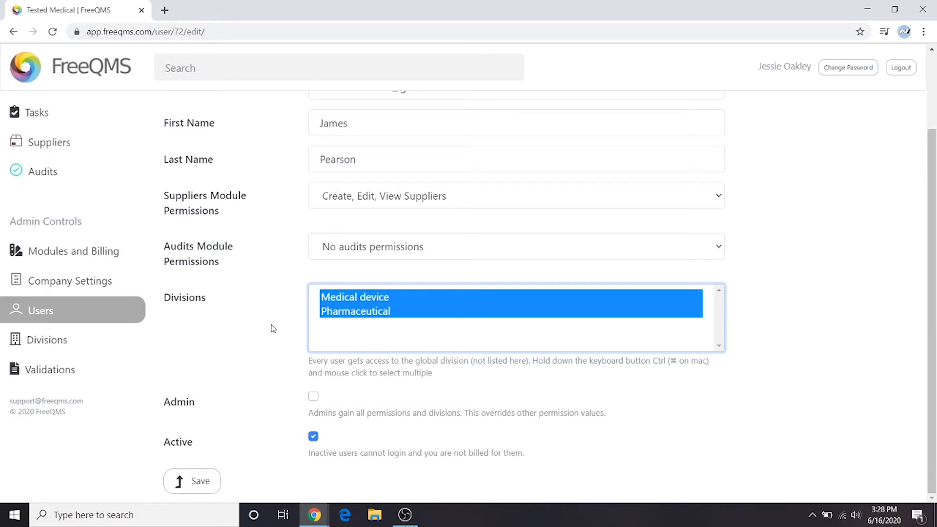
mouse_move(317, 204)
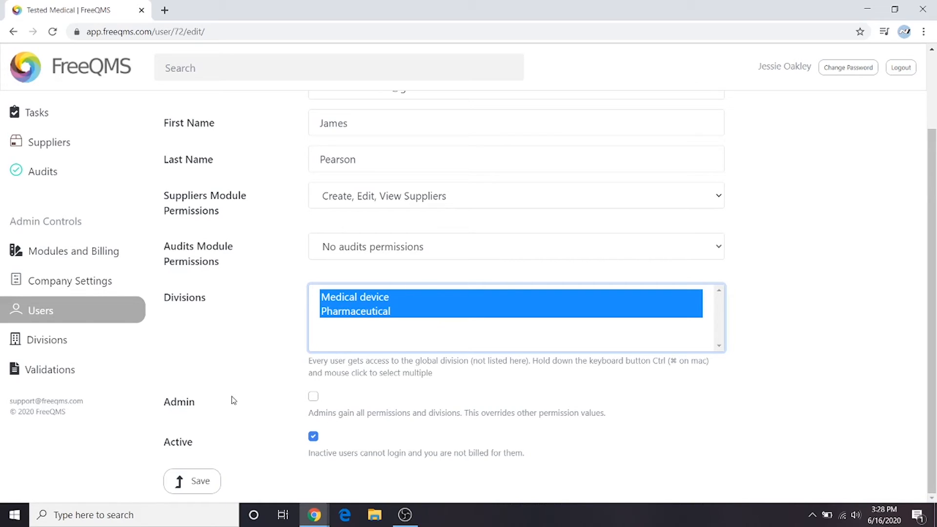
mouse_move(251, 395)
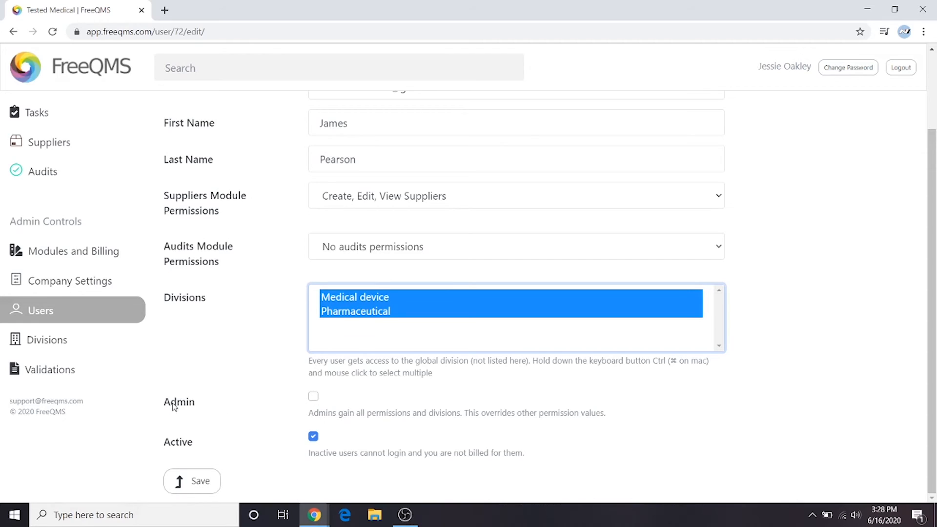
mouse_move(225, 401)
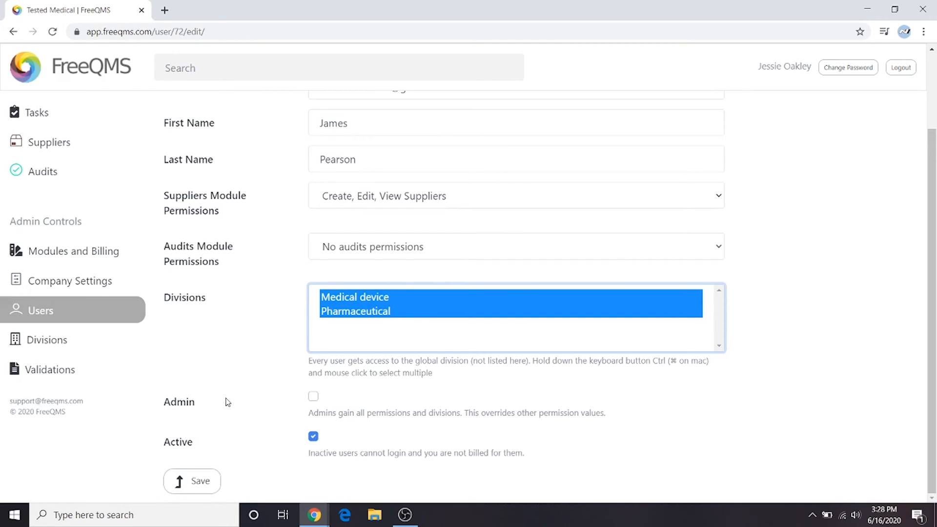
click(193, 481)
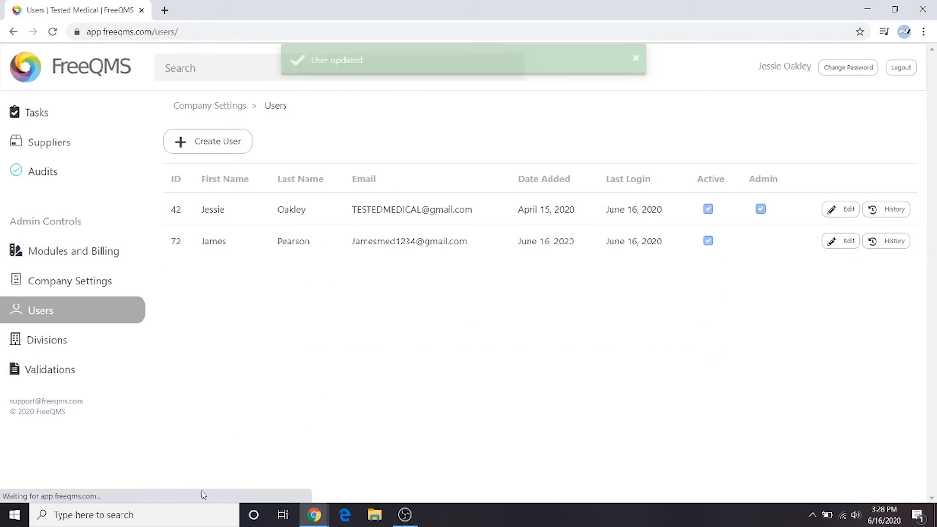